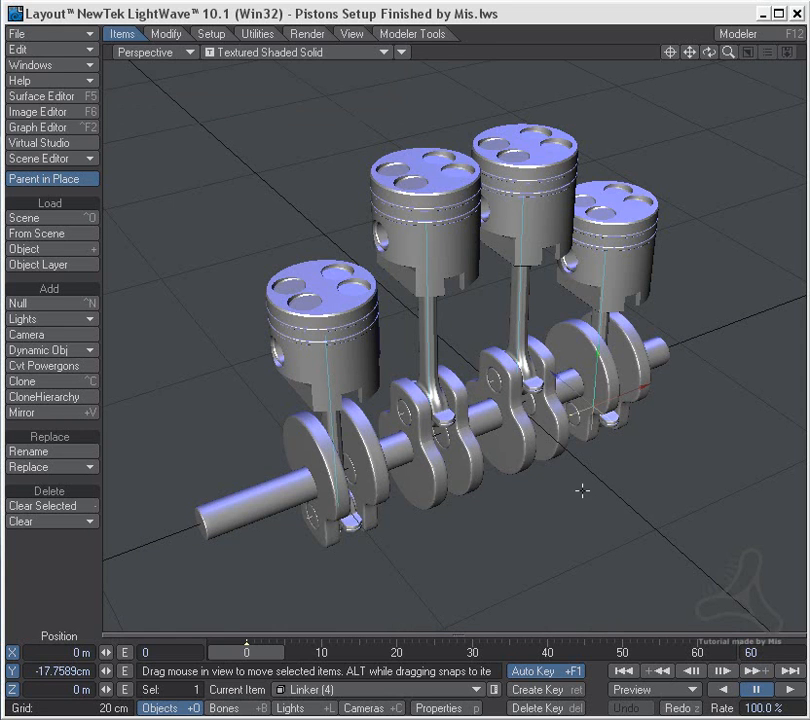
{"action": "mouse_move", "coordinate": [512, 461]}
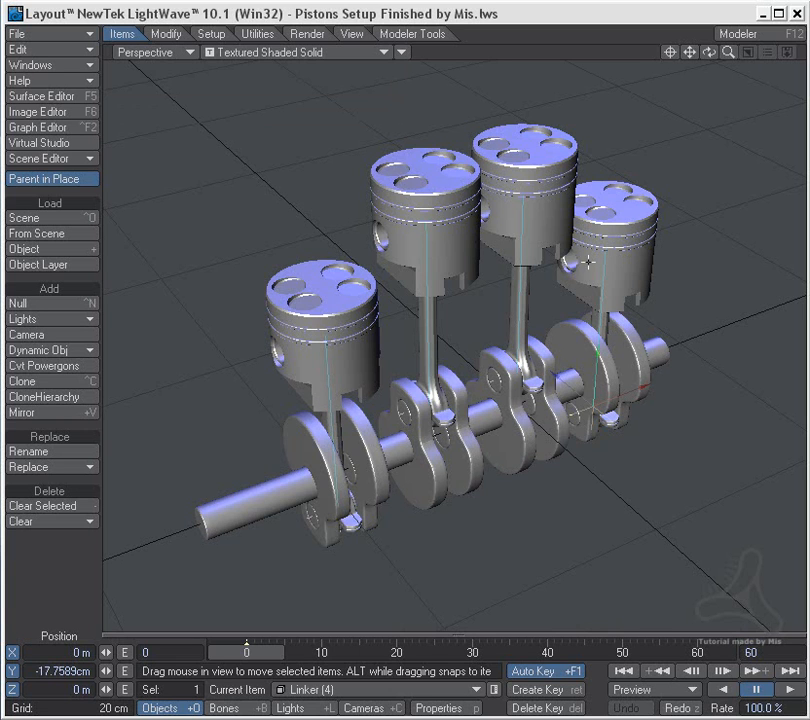
{"action": "mouse_move", "coordinate": [547, 474]}
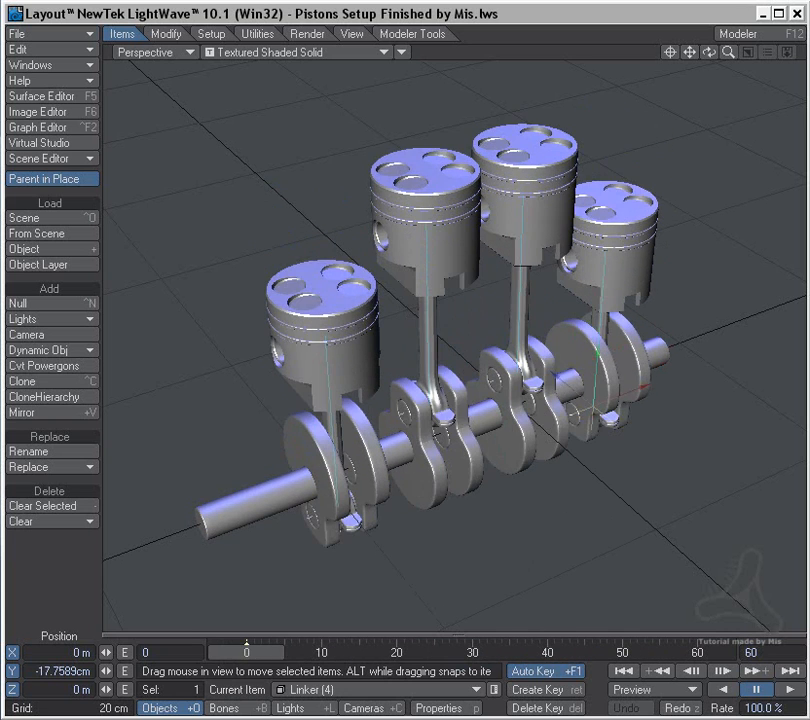
{"action": "mouse_move", "coordinate": [157, 50]}
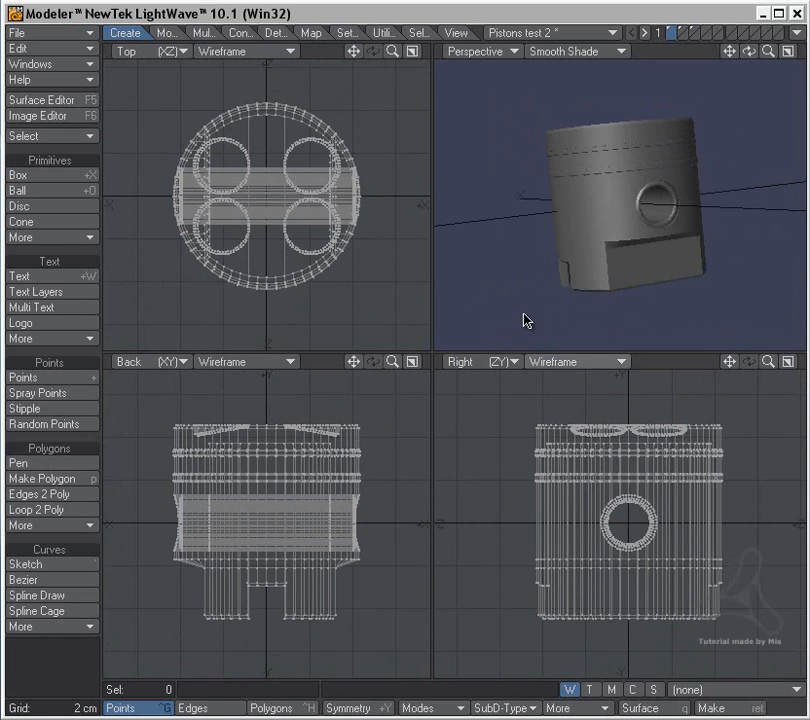
Load the 'Pistons Setup tutorial by Mis.lws' scene from Recent Scenes
{"action": "left_click", "coordinate": [687, 33]}
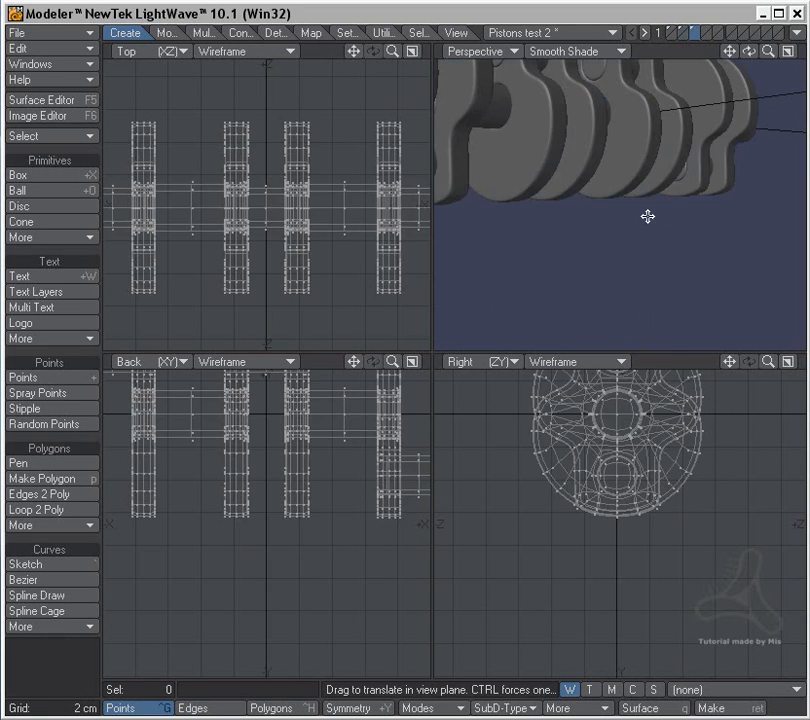
{"action": "left_click_drag", "start_coordinate": [648, 216], "coordinate": [613, 188]}
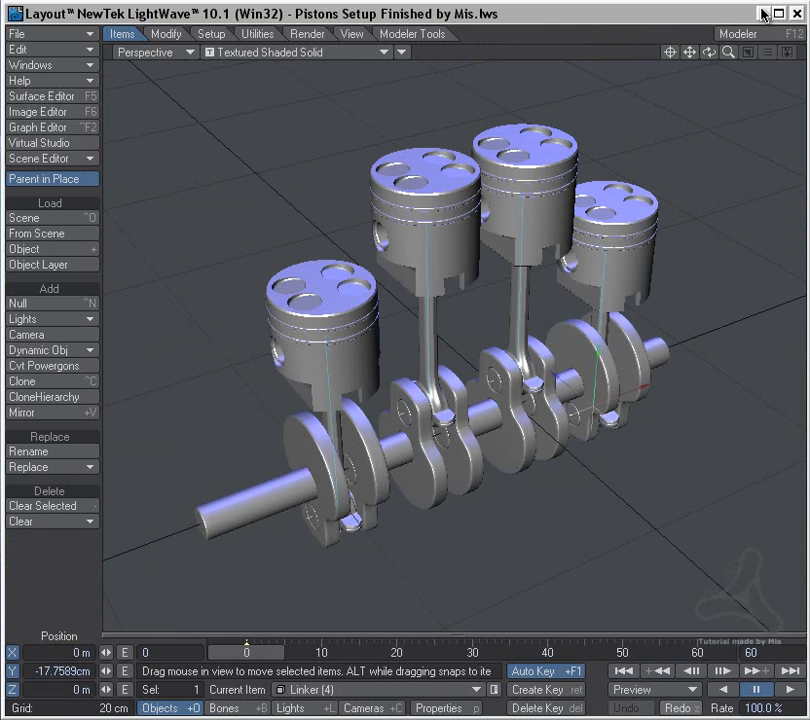
{"action": "left_click", "coordinate": [12, 33]}
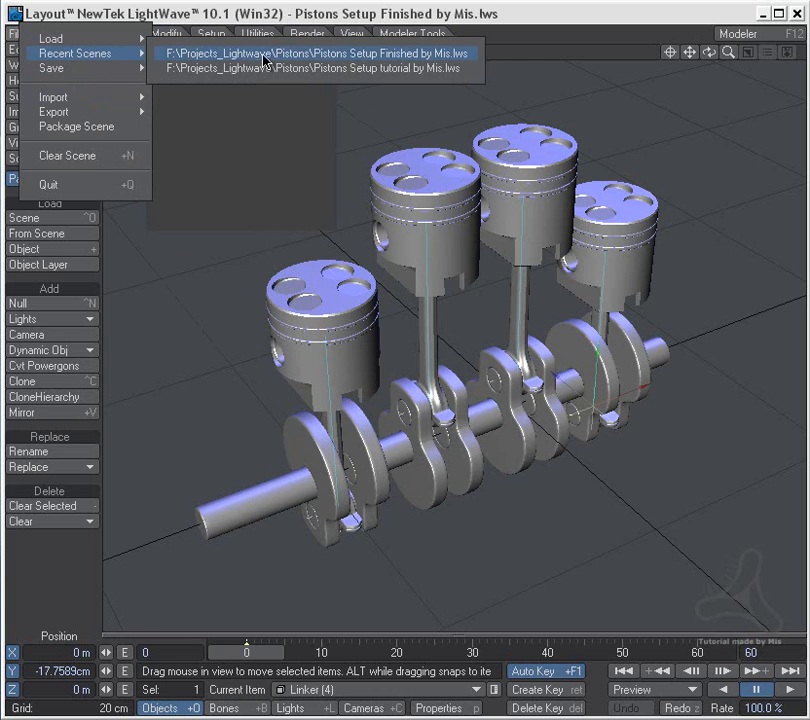
{"action": "left_click", "coordinate": [320, 53]}
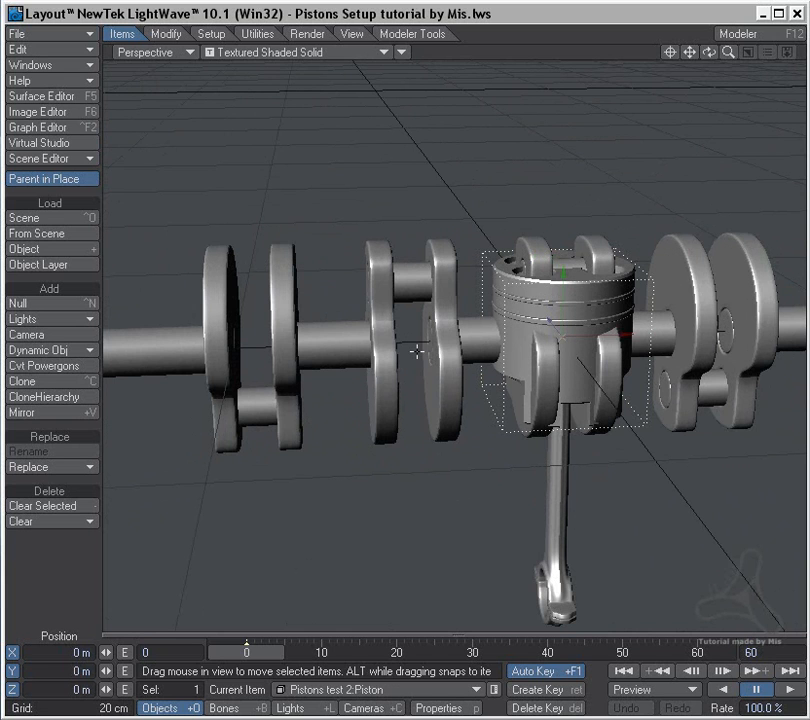
Switch the viewport to Back (XY) view with Wireframe shading
{"action": "left_click", "coordinate": [152, 52]}
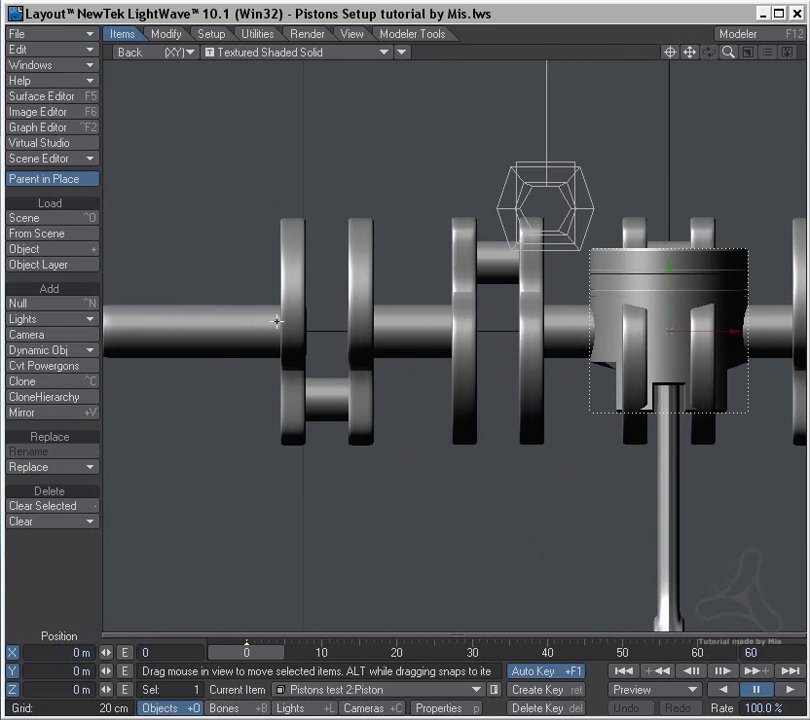
{"action": "left_click", "coordinate": [295, 52]}
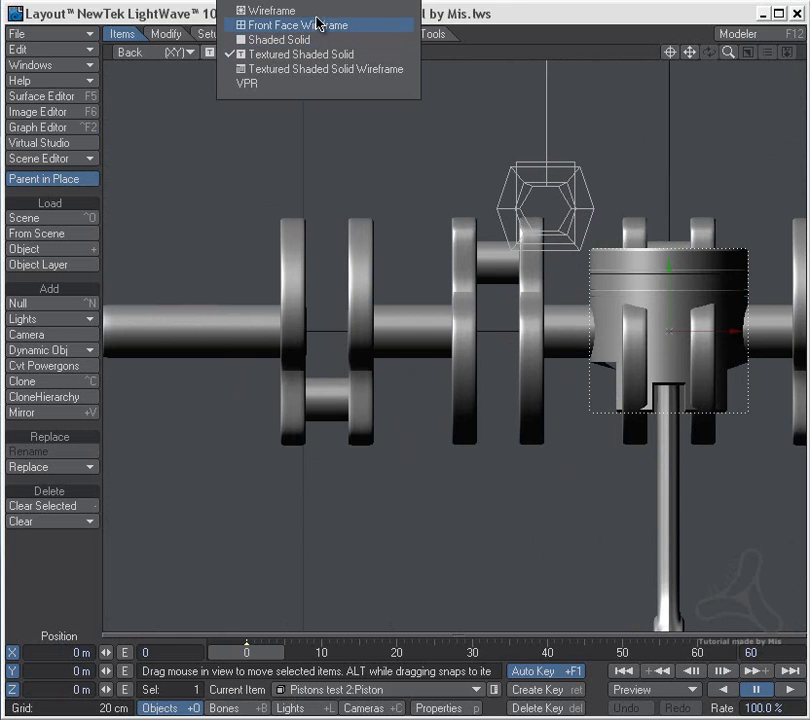
{"action": "left_click", "coordinate": [272, 10]}
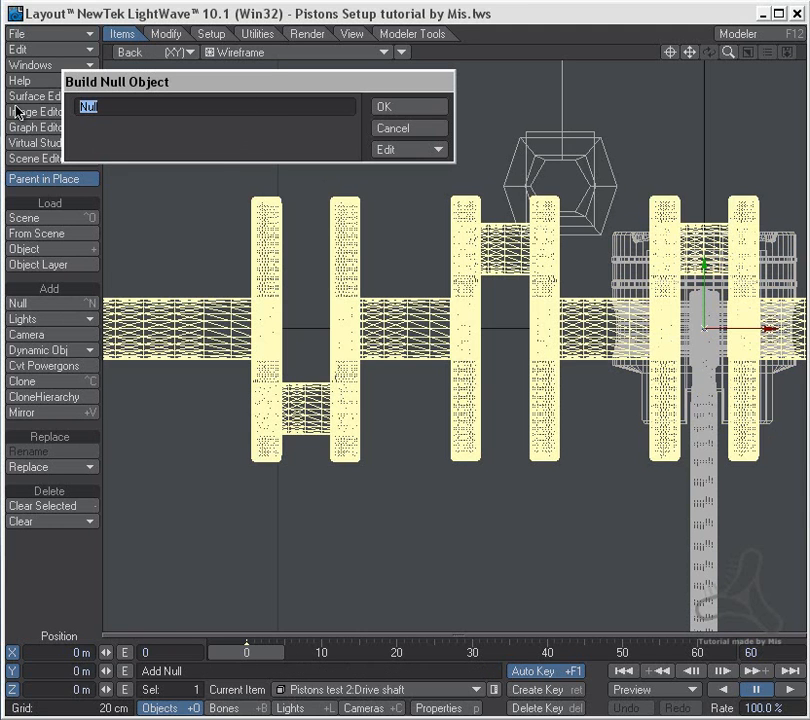
Name the new null Linker, then clone it and rename the clone Goal
{"action": "type", "text": "Link"}
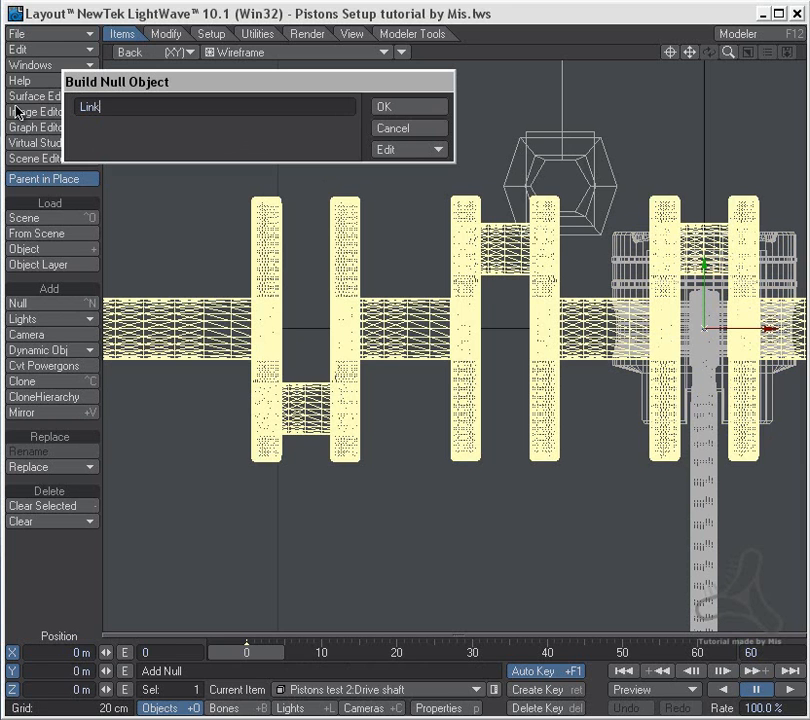
{"action": "left_click", "coordinate": [383, 106]}
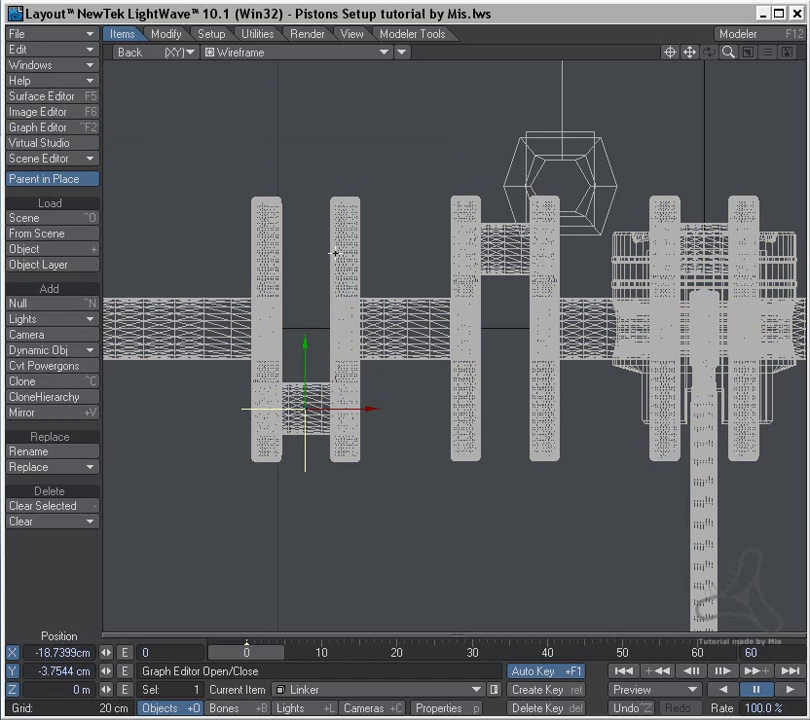
{"action": "mouse_move", "coordinate": [415, 247]}
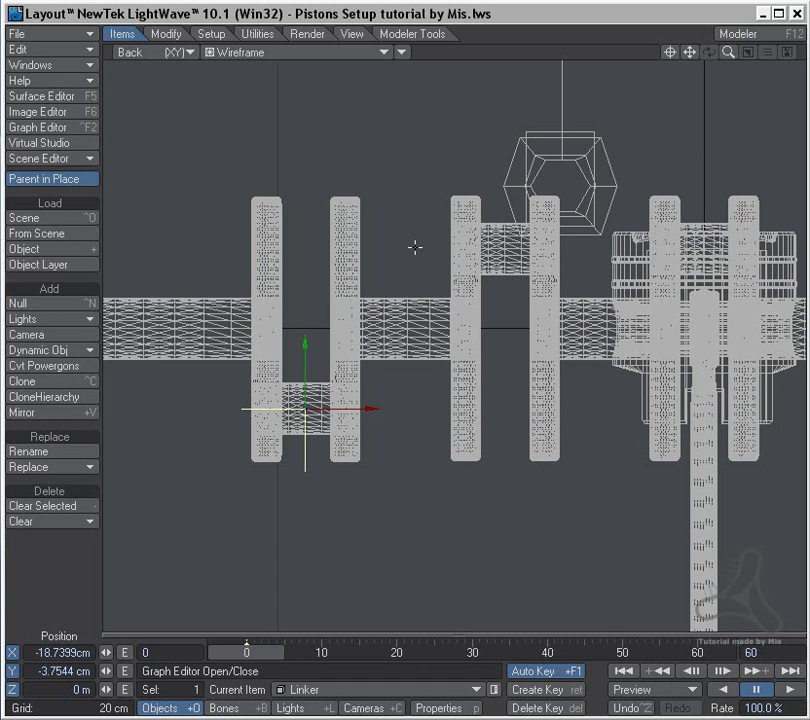
{"action": "left_click", "coordinate": [22, 381]}
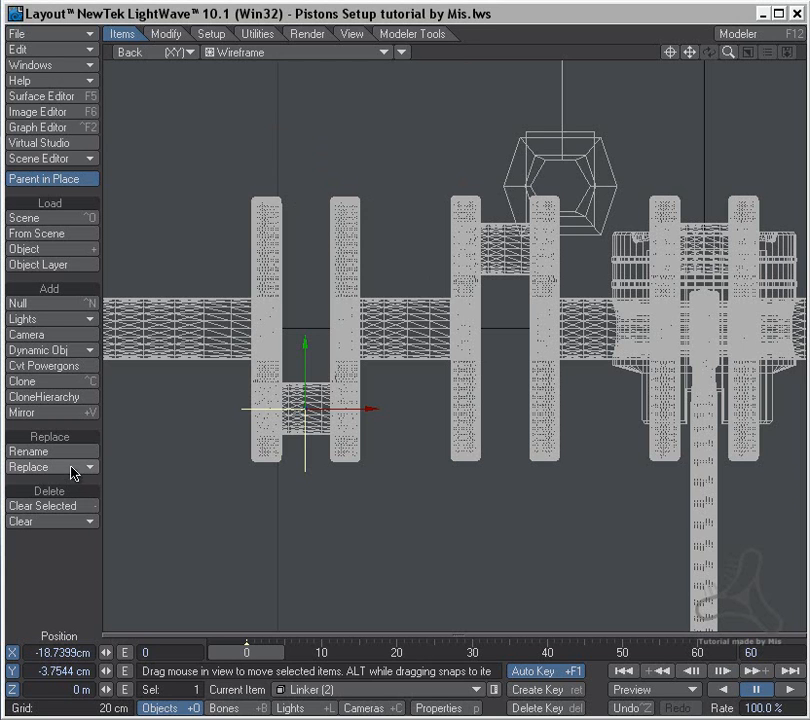
{"action": "left_click", "coordinate": [29, 451]}
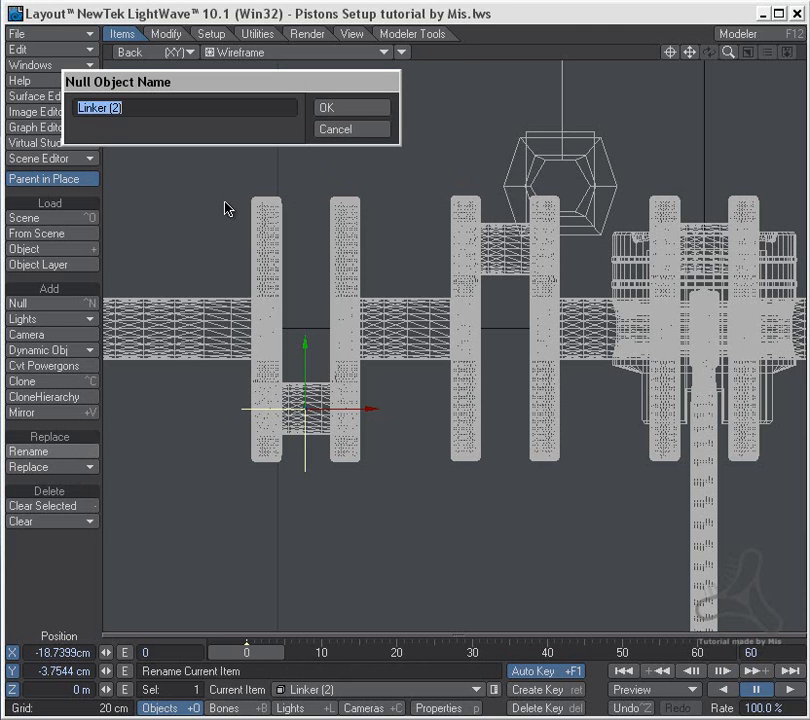
{"action": "type", "text": "Goan"}
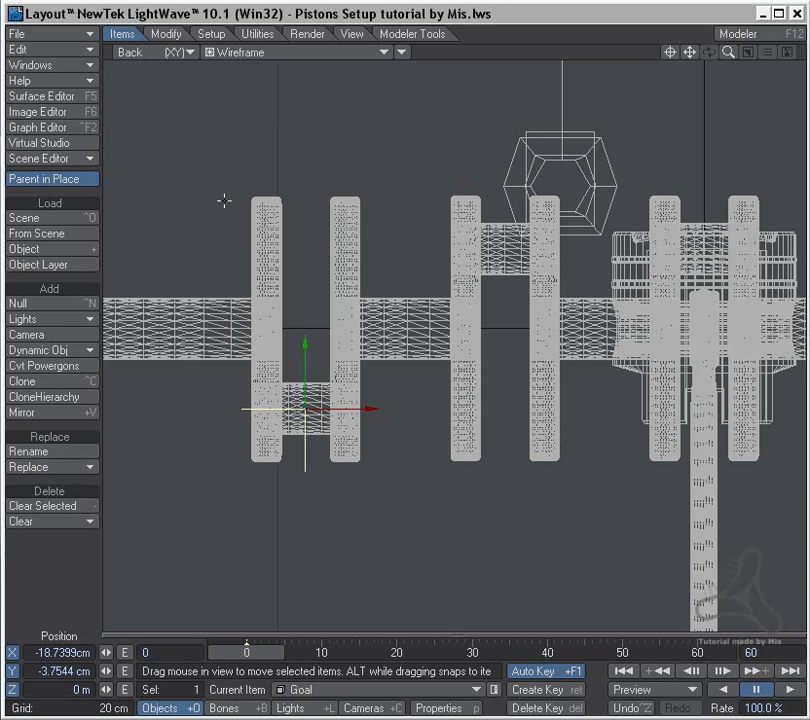
{"action": "left_click", "coordinate": [385, 690]}
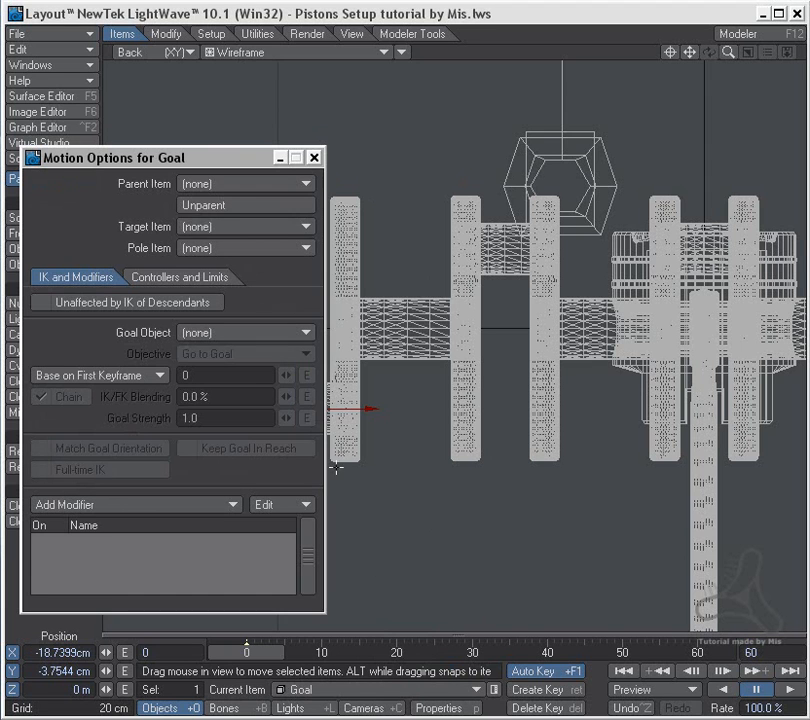
Set Goal's Parent Item to Pistons test 2:Drive shaft and close Motion Options
{"action": "left_click_drag", "start_coordinate": [150, 157], "coordinate": [155, 160]}
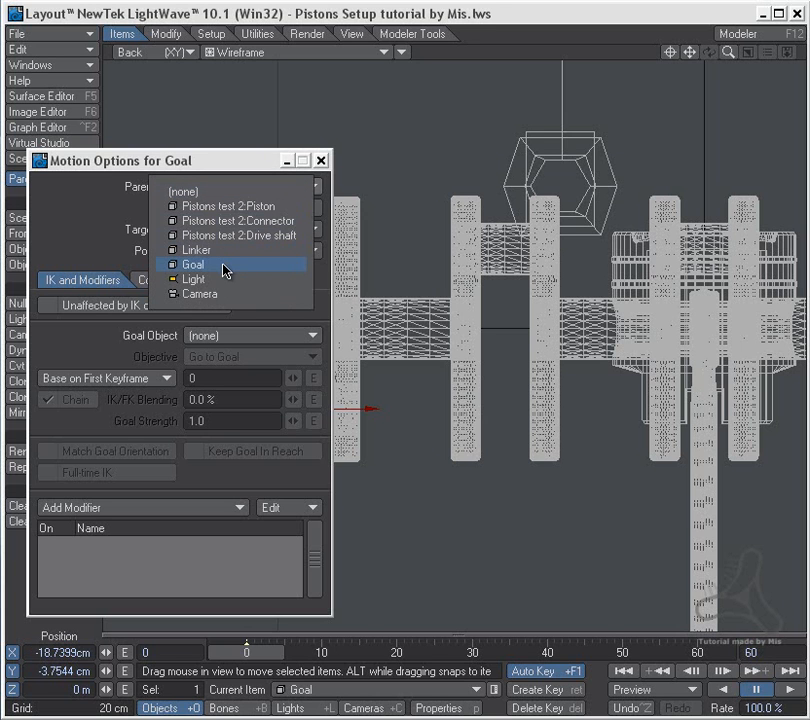
{"action": "left_click", "coordinate": [194, 264]}
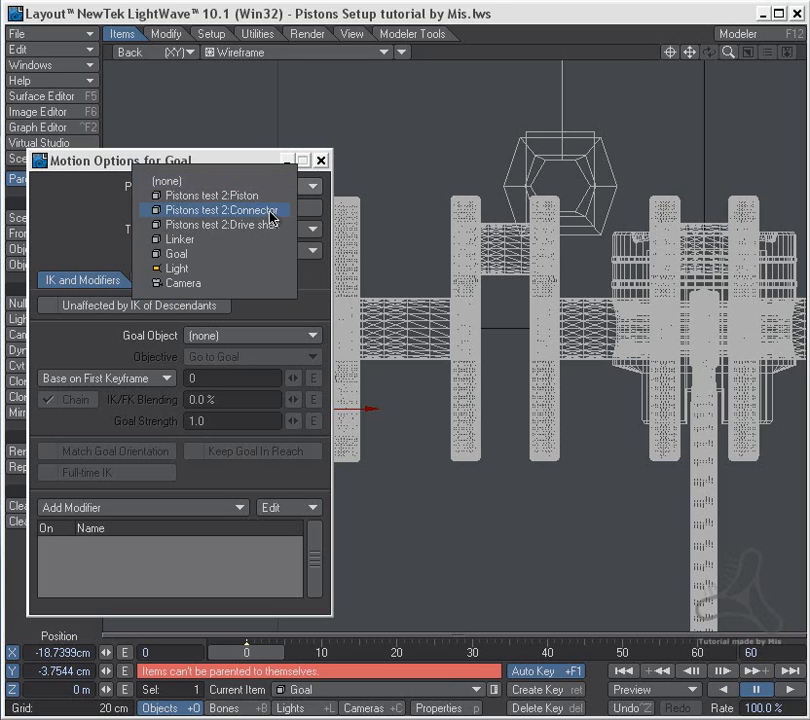
{"action": "left_click", "coordinate": [240, 224]}
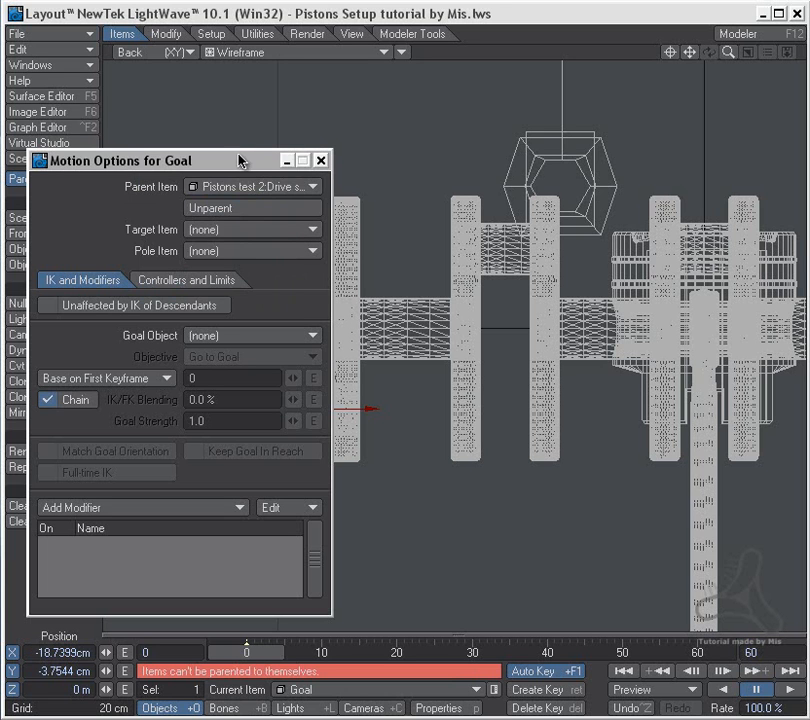
{"action": "left_click_drag", "start_coordinate": [180, 160], "coordinate": [595, 151]}
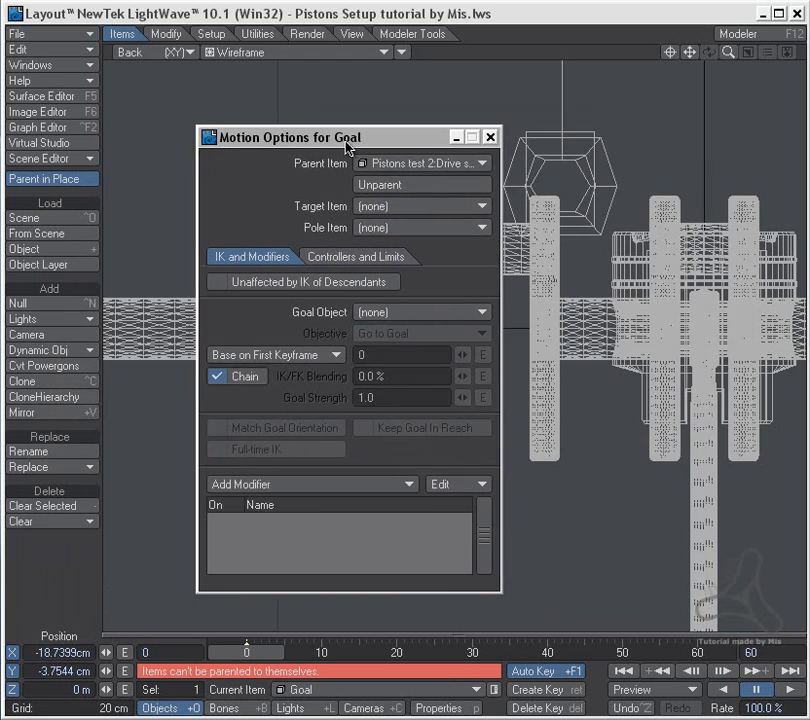
{"action": "mouse_move", "coordinate": [453, 143]}
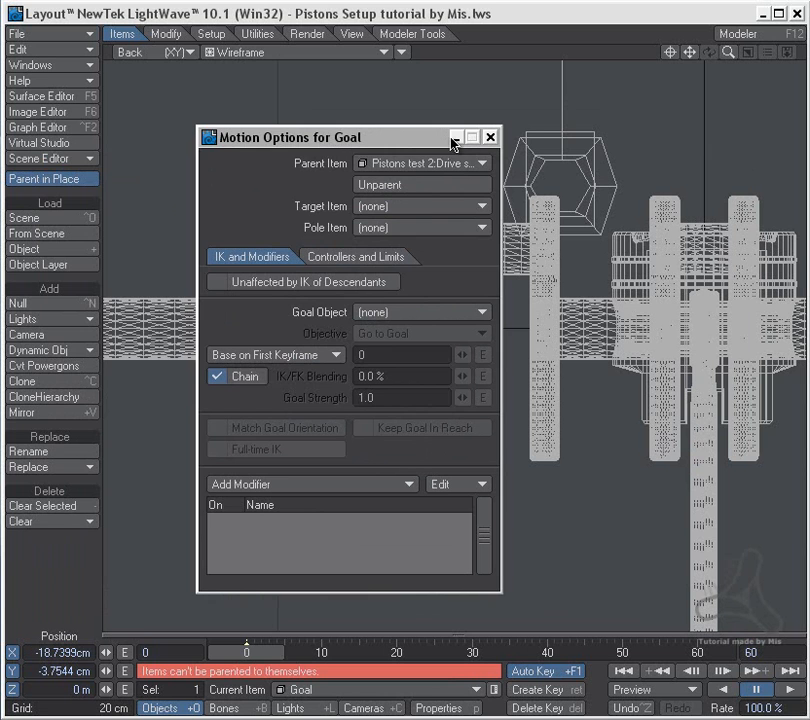
{"action": "left_click", "coordinate": [489, 137]}
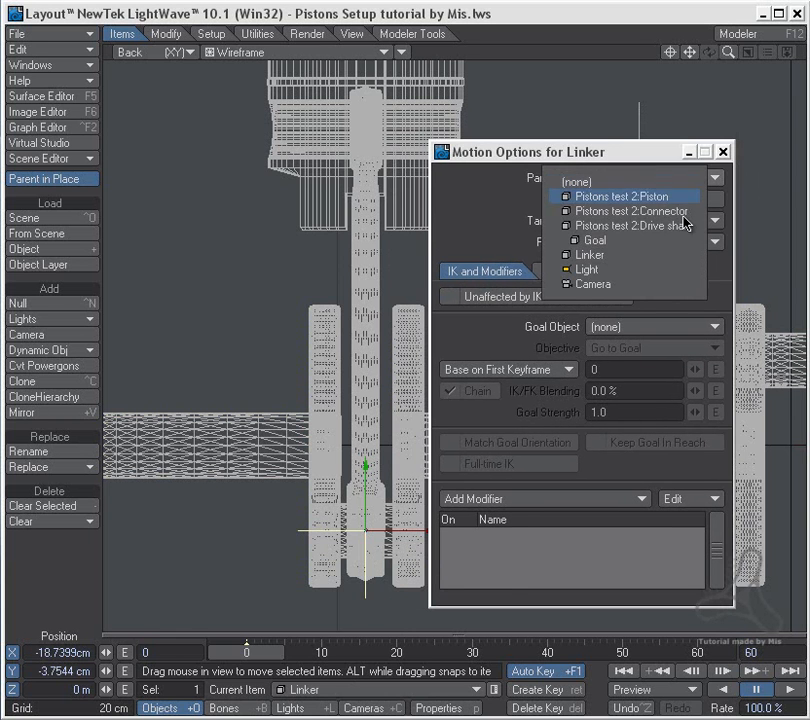
Parent Linker to the connector and the connector to the piston, then close Motion Options
{"action": "left_click", "coordinate": [631, 211]}
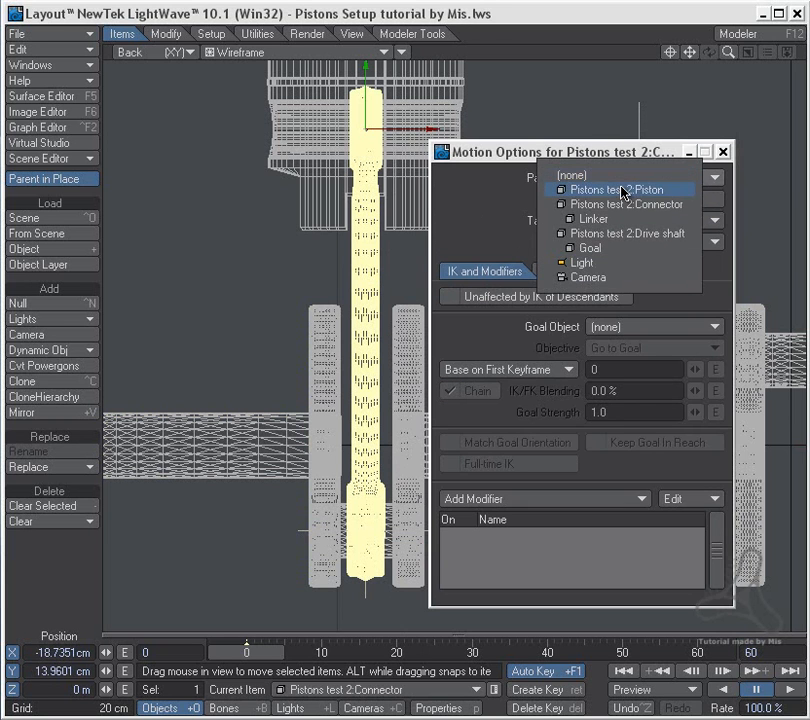
{"action": "left_click", "coordinate": [615, 189]}
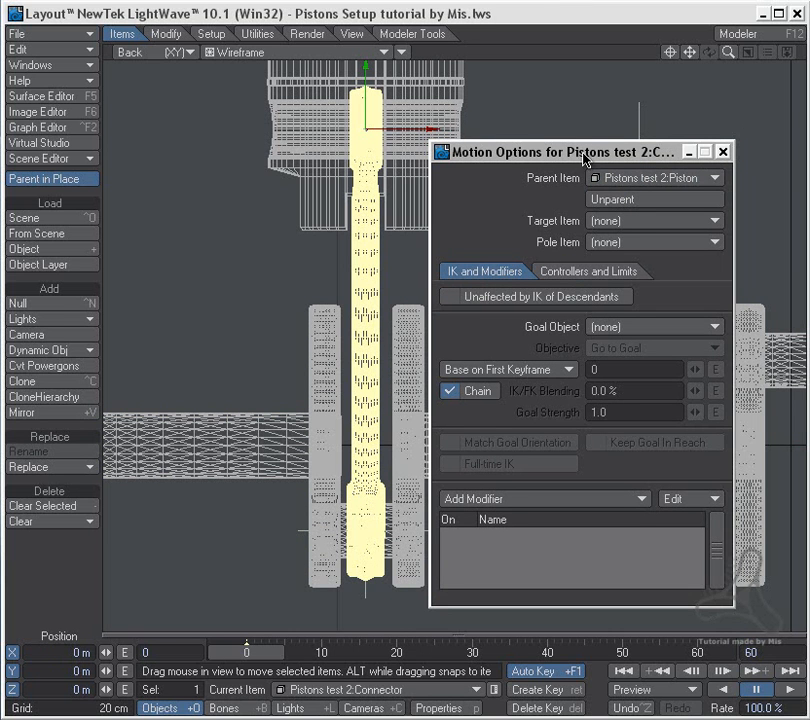
{"action": "left_click", "coordinate": [723, 151]}
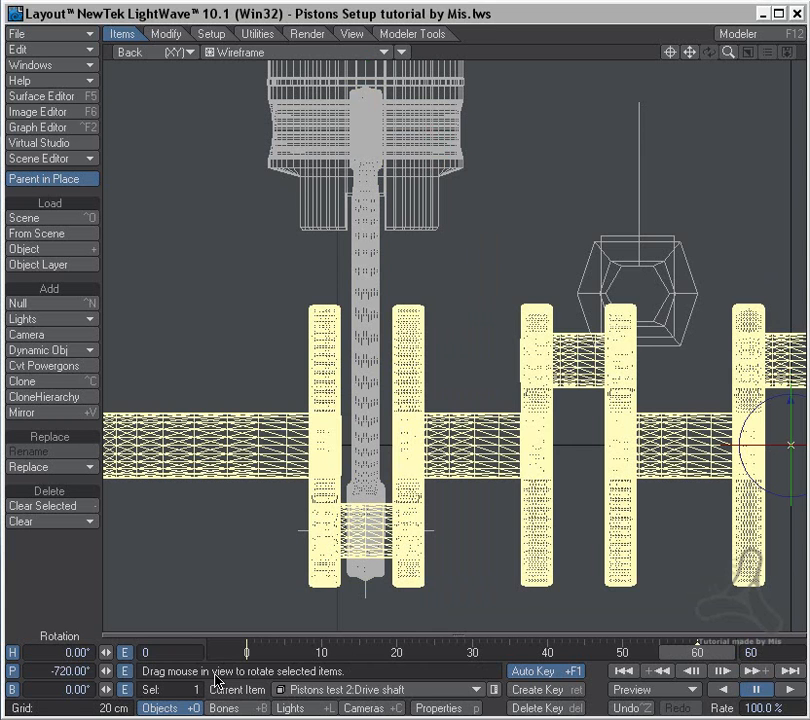
{"action": "left_click", "coordinate": [155, 52]}
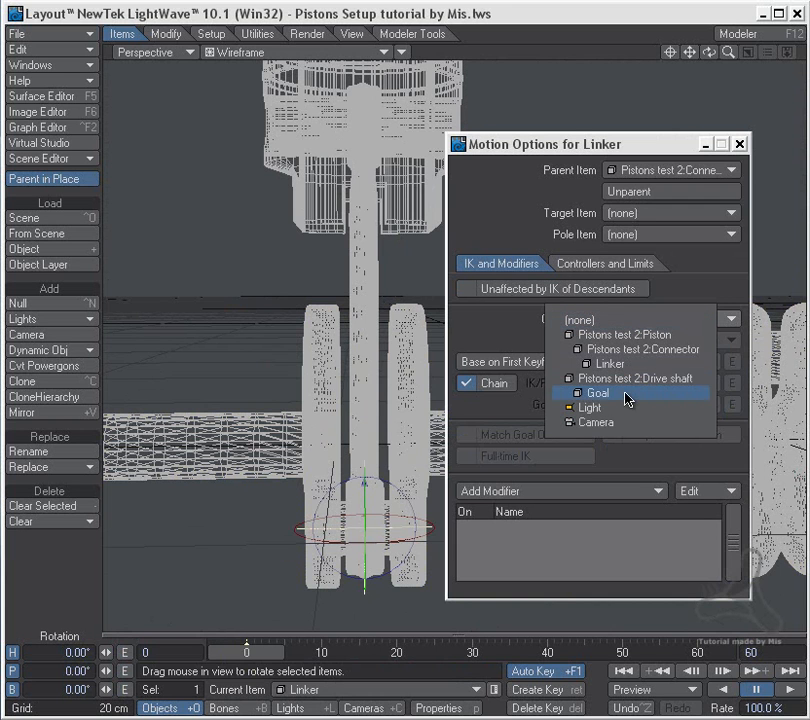
Set the Linker's IK Goal Object to the Goal null
{"action": "left_click", "coordinate": [598, 392]}
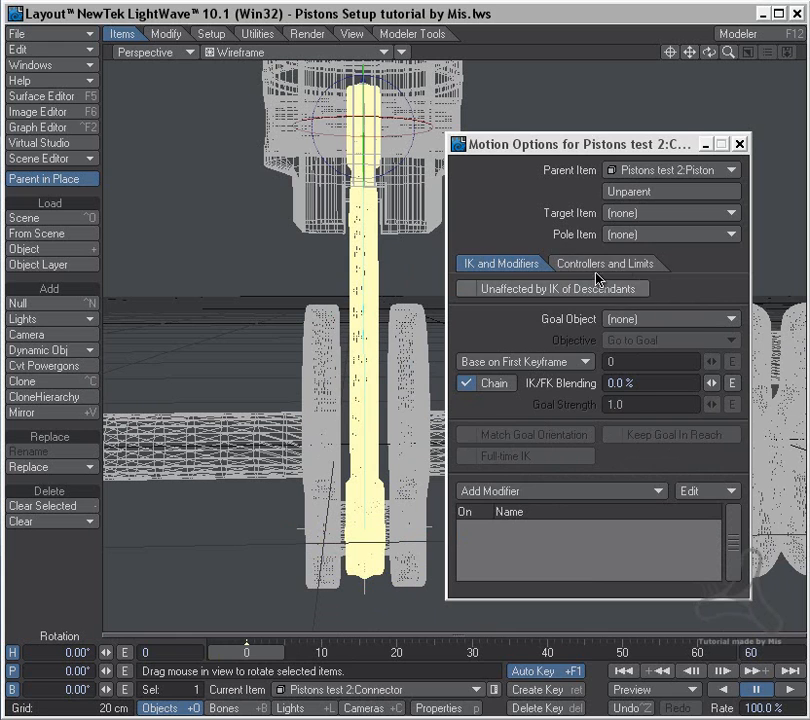
Set the connector's Pitch and piston's Y Position controllers to Inverse Kinematics
{"action": "left_click", "coordinate": [606, 263]}
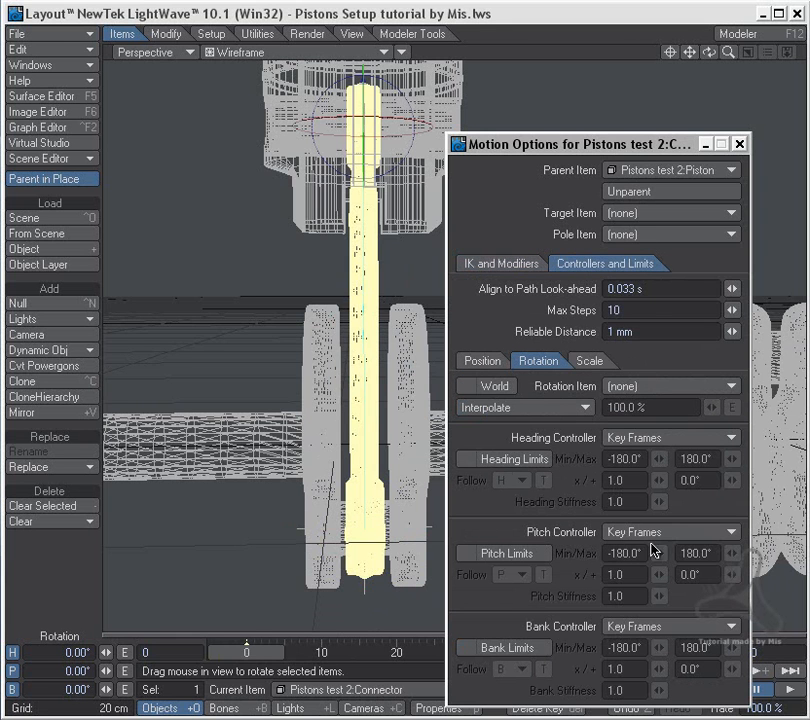
{"action": "left_click", "coordinate": [672, 531]}
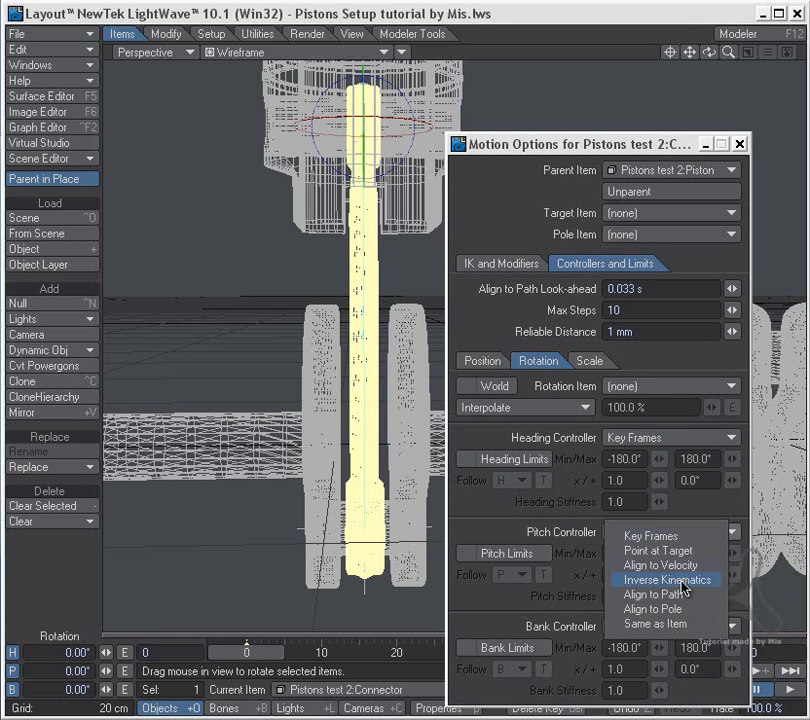
{"action": "left_click", "coordinate": [667, 579]}
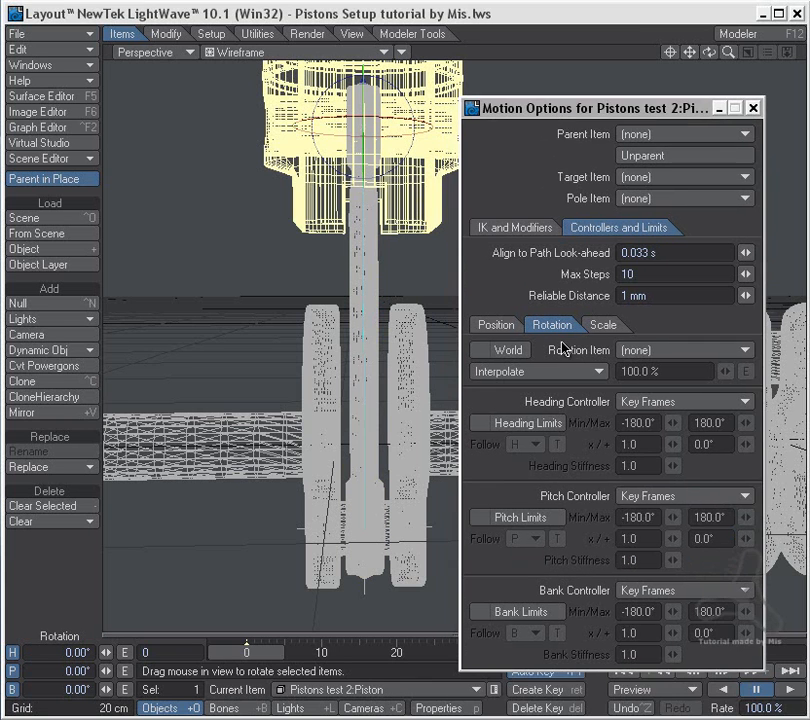
{"action": "left_click", "coordinate": [494, 324]}
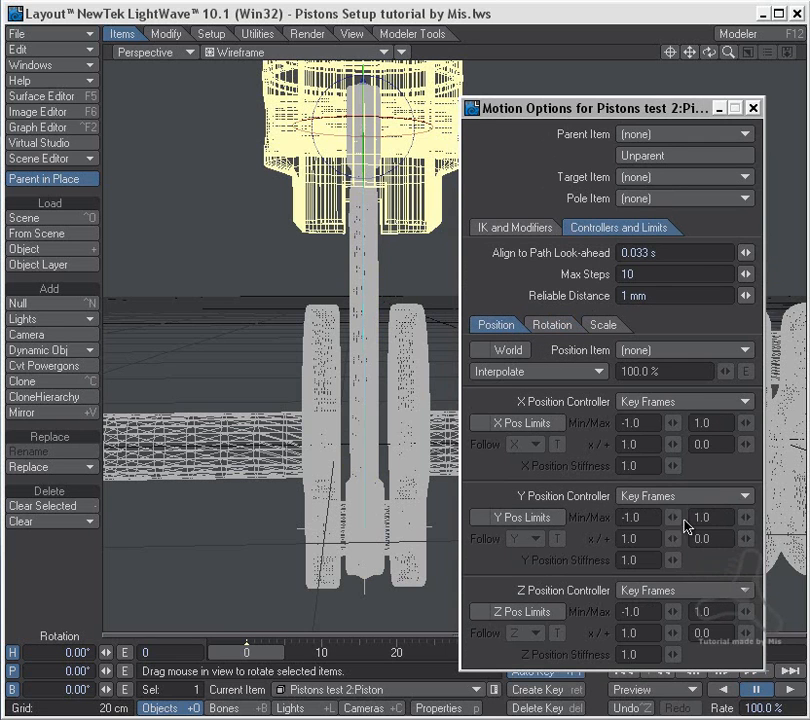
{"action": "left_click", "coordinate": [685, 495]}
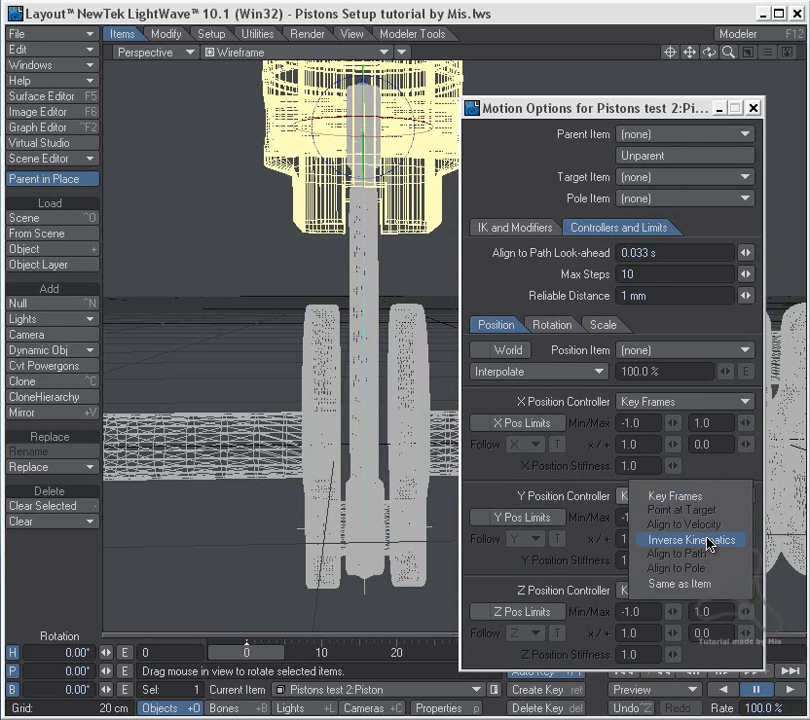
{"action": "left_click", "coordinate": [691, 540]}
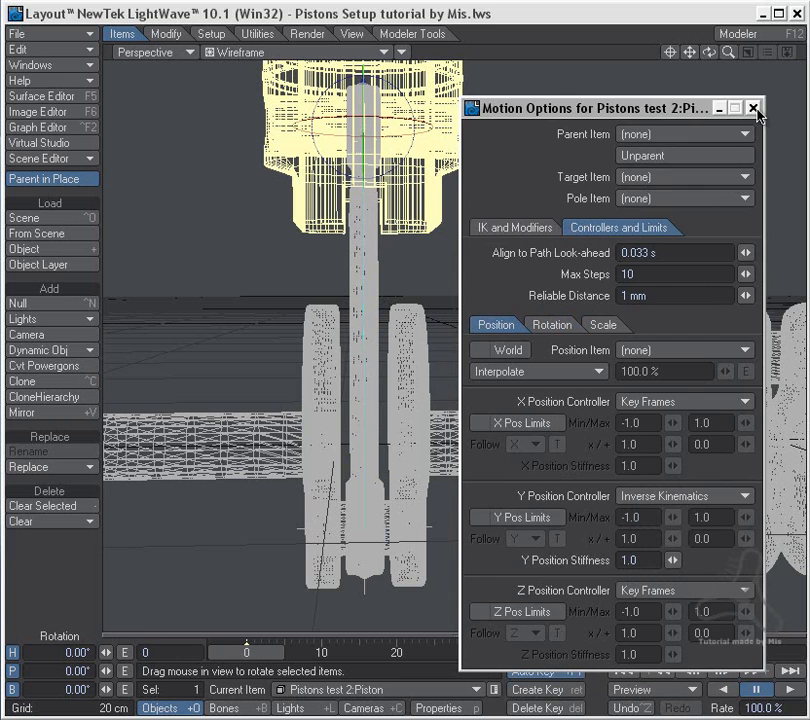
Close the piston's Motion Options panel
{"action": "left_click", "coordinate": [753, 107]}
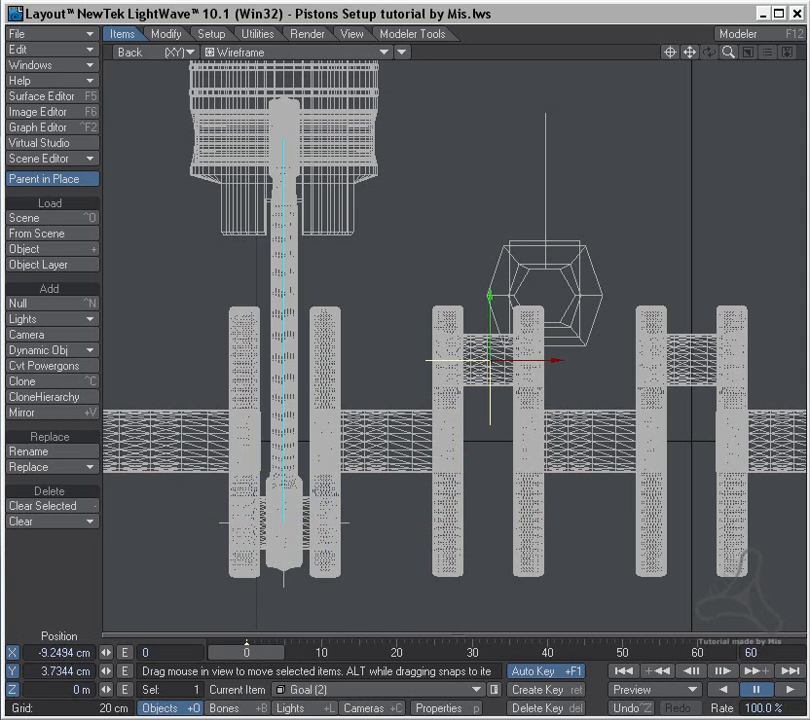
{"action": "mouse_move", "coordinate": [570, 415]}
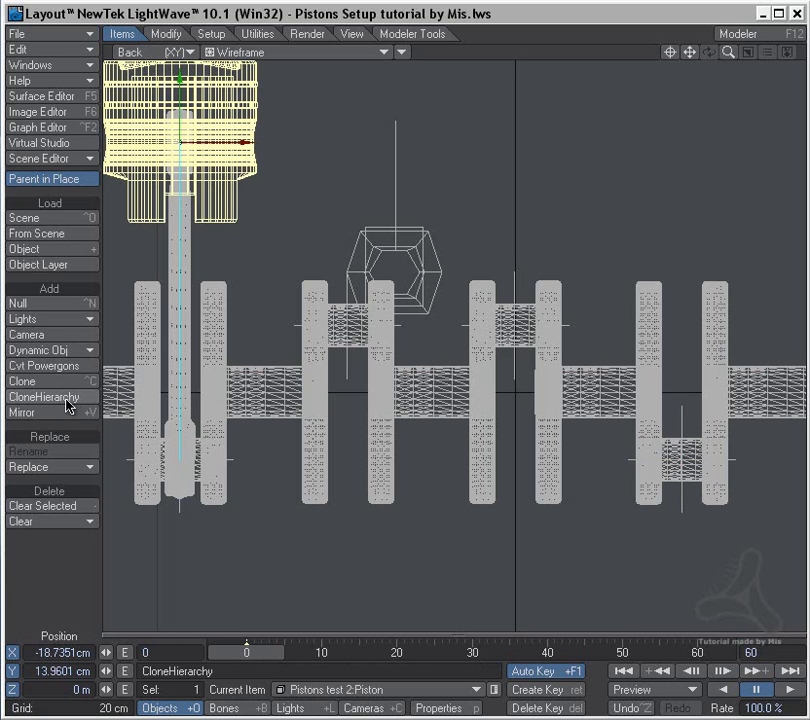
Clone the piston hierarchy and set Linker (2)'s Goal Object to Goal (2)
{"action": "left_click", "coordinate": [45, 397]}
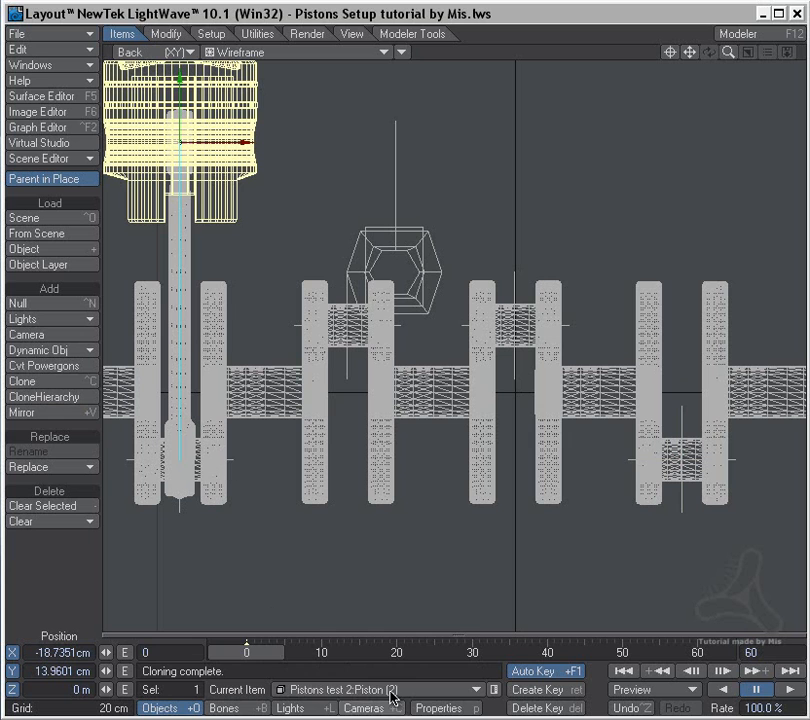
{"action": "left_click", "coordinate": [375, 690]}
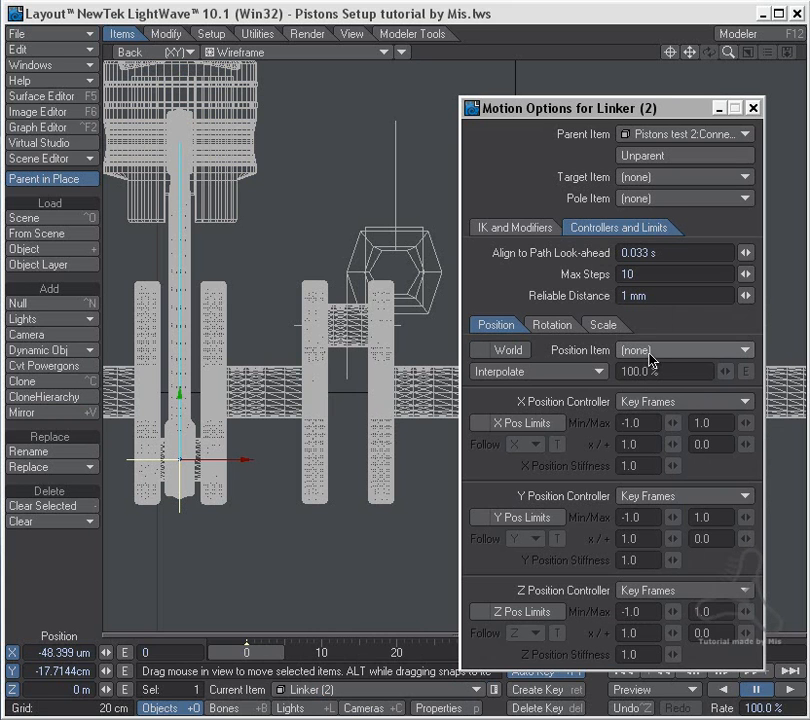
{"action": "left_click", "coordinate": [514, 227]}
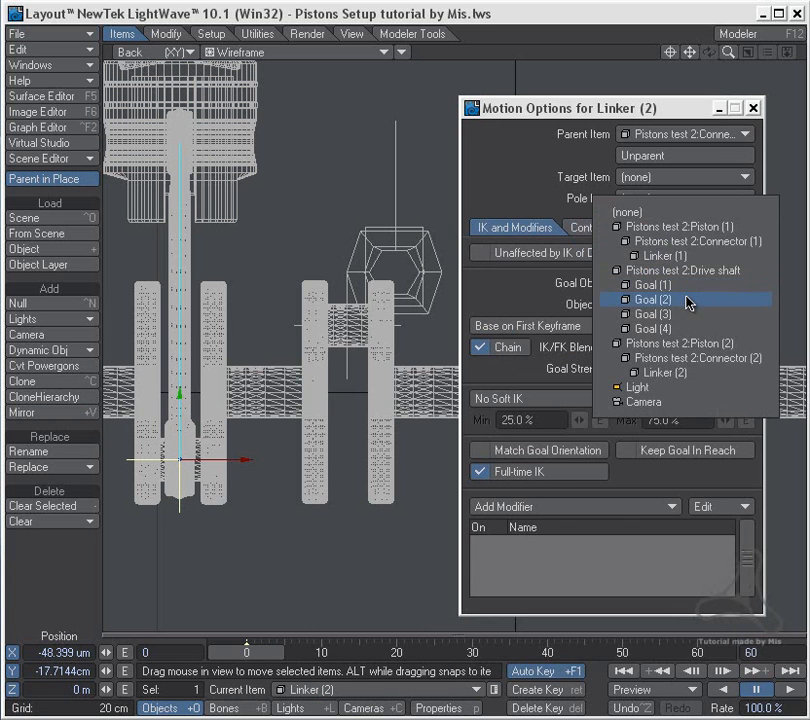
{"action": "left_click", "coordinate": [652, 299]}
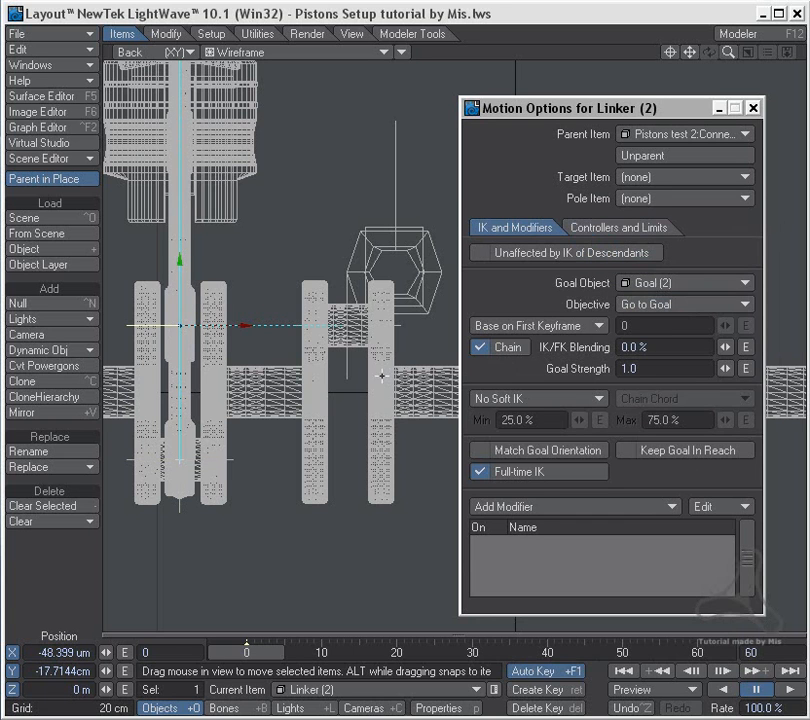
{"action": "mouse_move", "coordinate": [578, 133]}
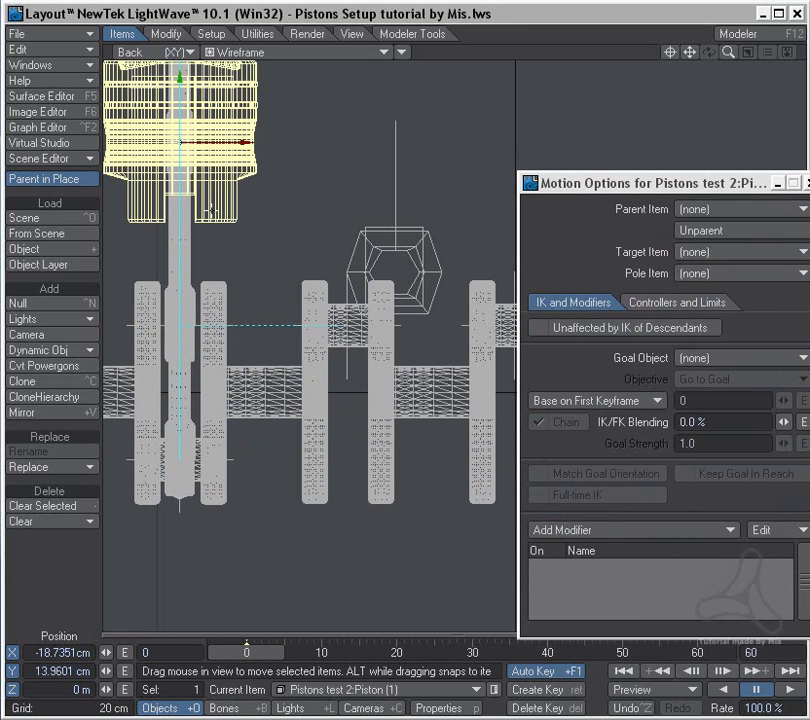
{"action": "mouse_move", "coordinate": [438, 694]}
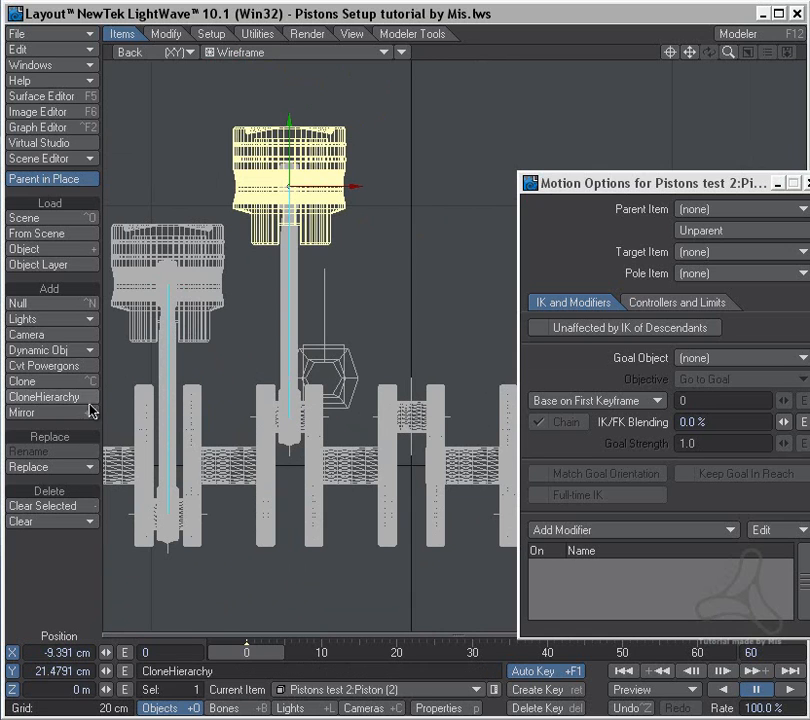
Clone Piston (2)'s hierarchy, target Goal (3) for Linker (3), then clone Piston (4)
{"action": "left_click", "coordinate": [44, 397]}
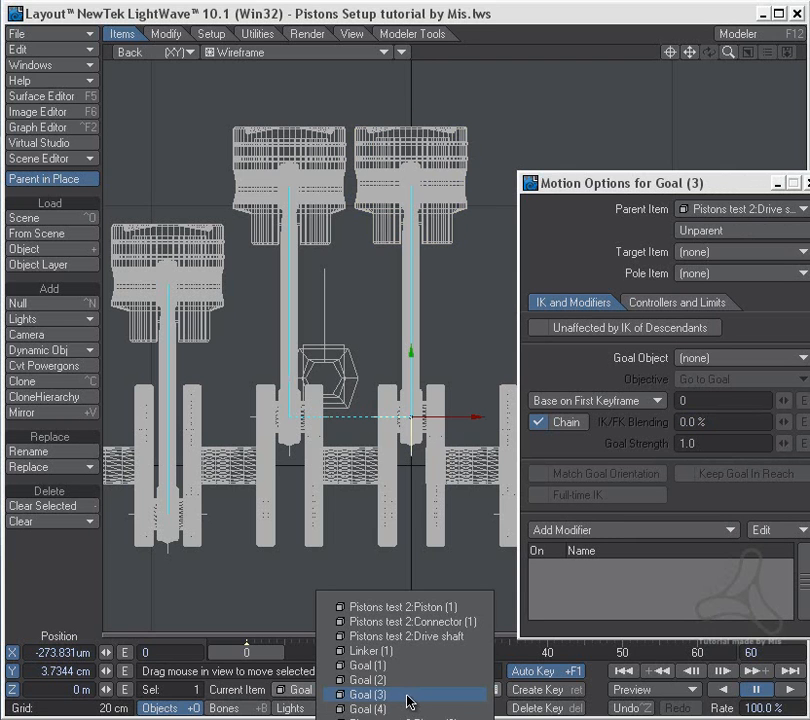
{"action": "left_click", "coordinate": [374, 650]}
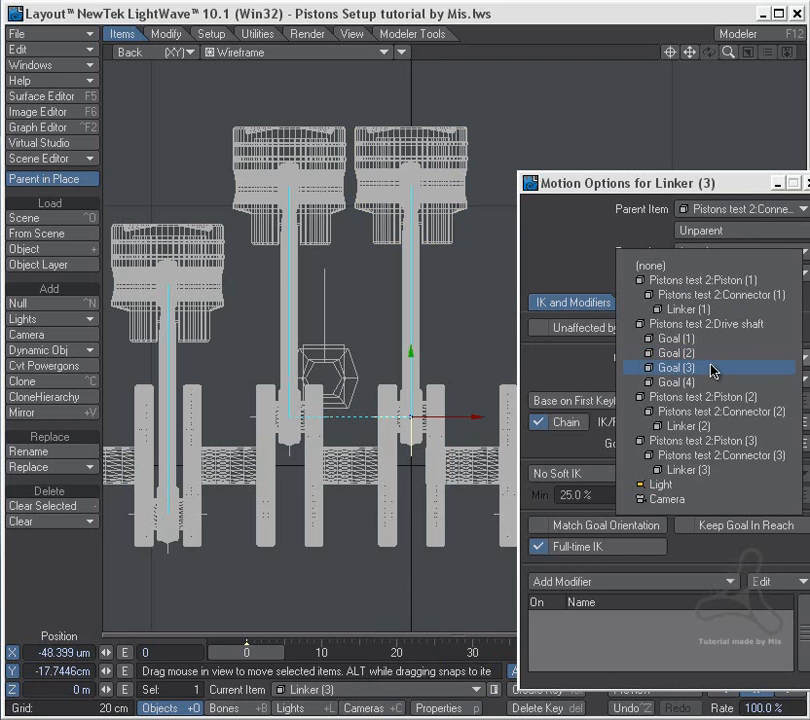
{"action": "left_click", "coordinate": [678, 367]}
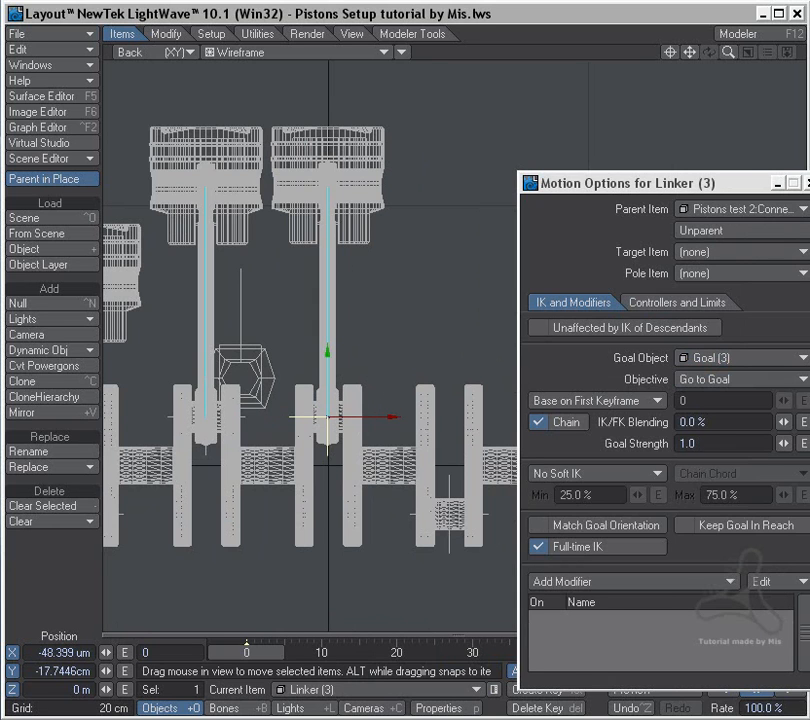
{"action": "left_click", "coordinate": [45, 397]}
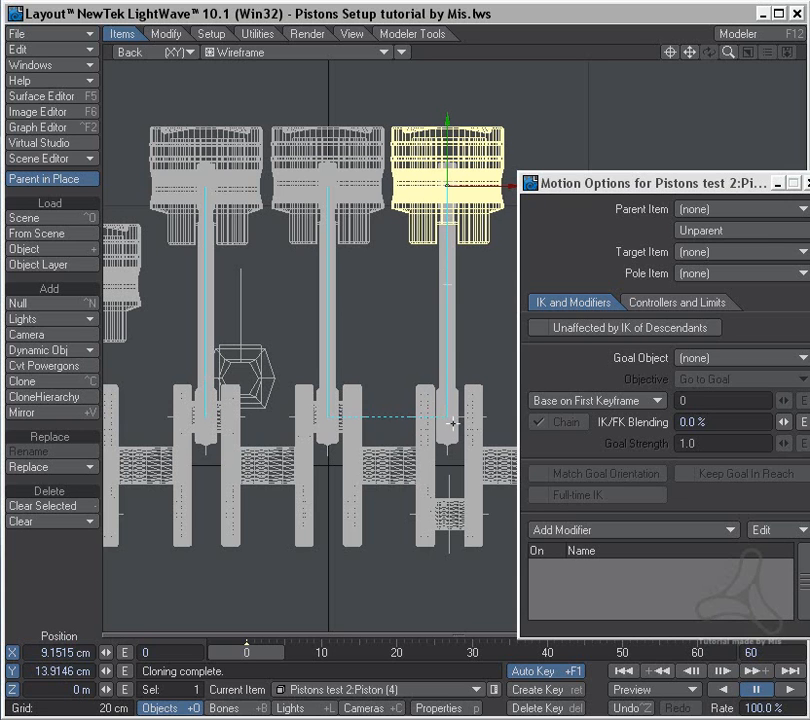
Set Linker (4)'s Goal Object to Goal (4), then select Piston (4)
{"action": "left_click", "coordinate": [538, 421]}
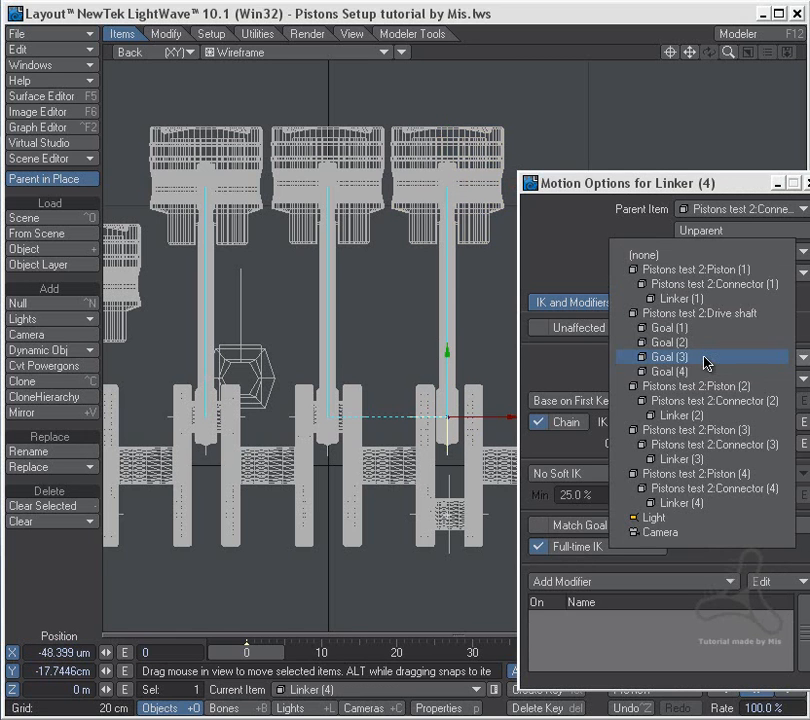
{"action": "left_click", "coordinate": [668, 371]}
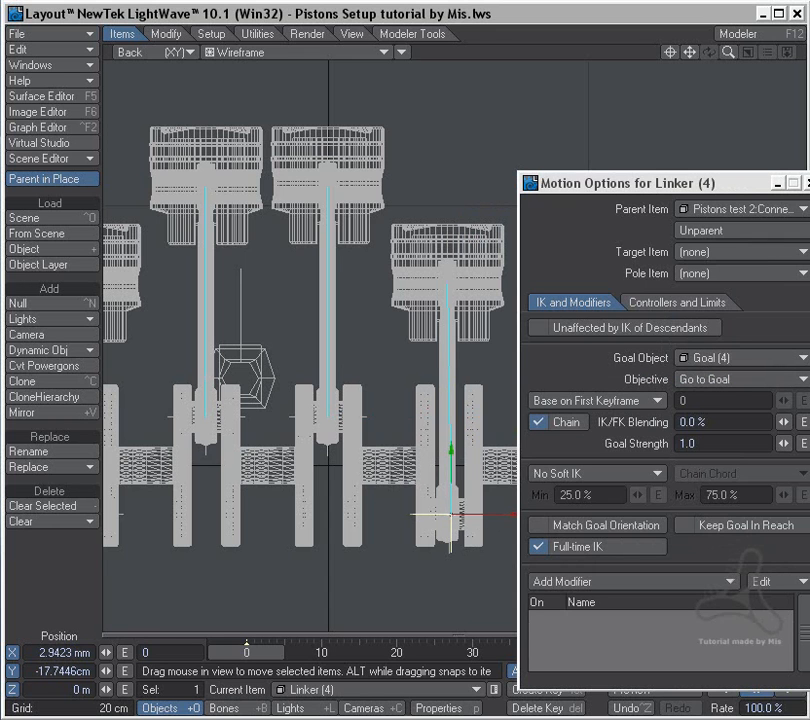
{"action": "left_click", "coordinate": [447, 280]}
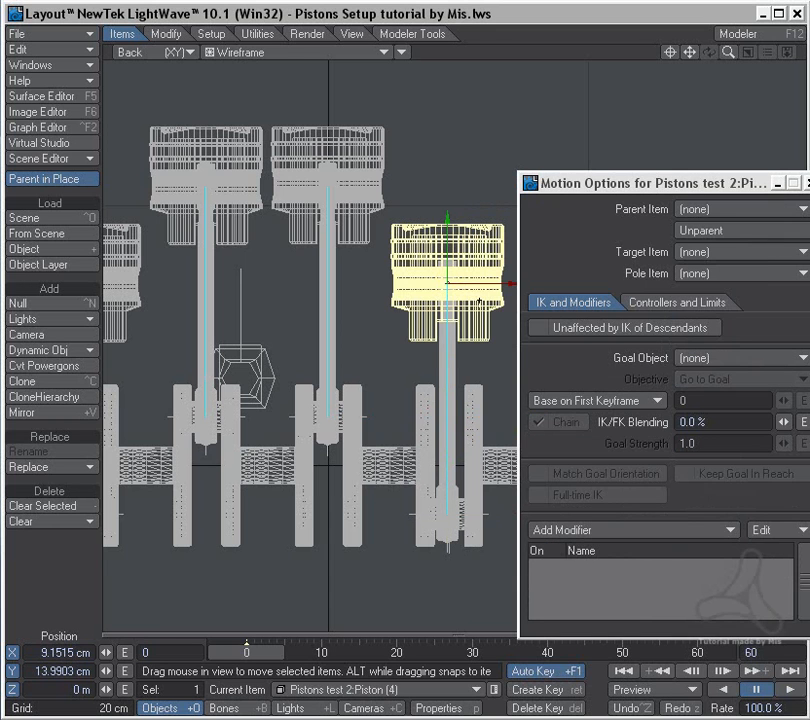